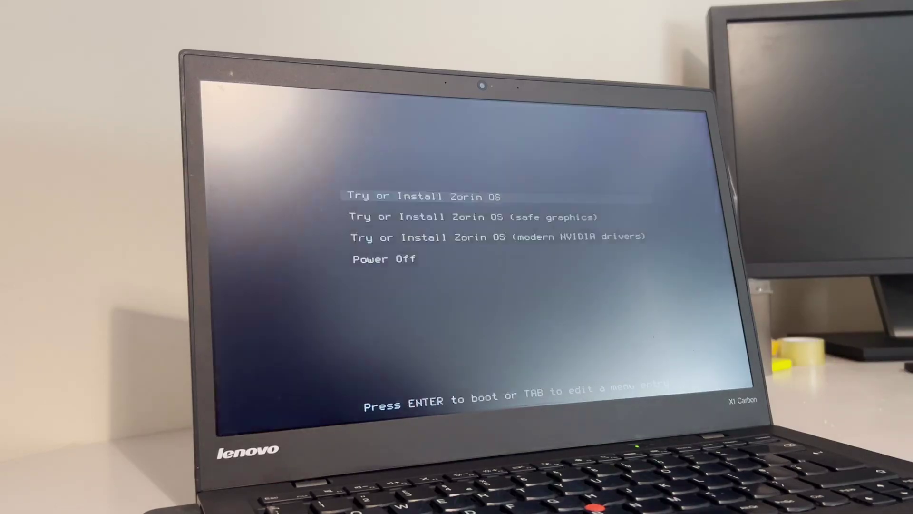
Boot the 'Try or Install Zorin OS' entry to start the live session.
key("Return")
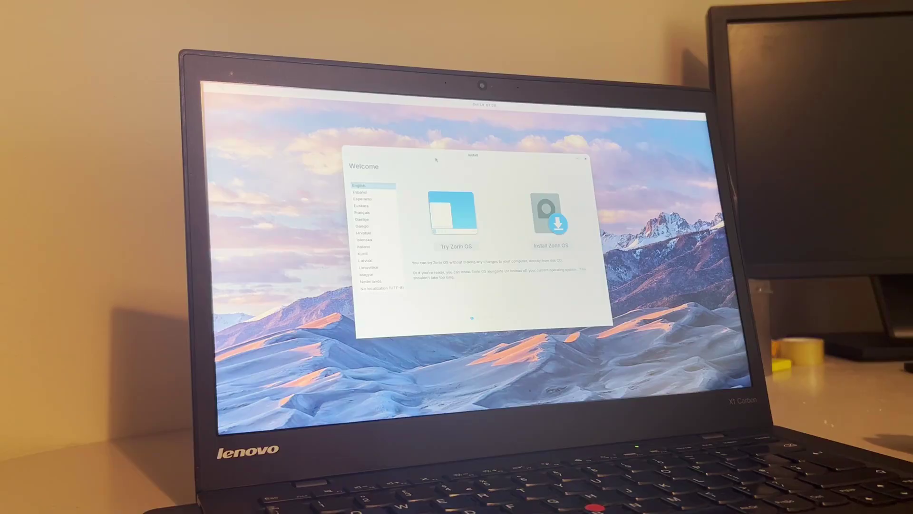
mouse_move(482, 178)
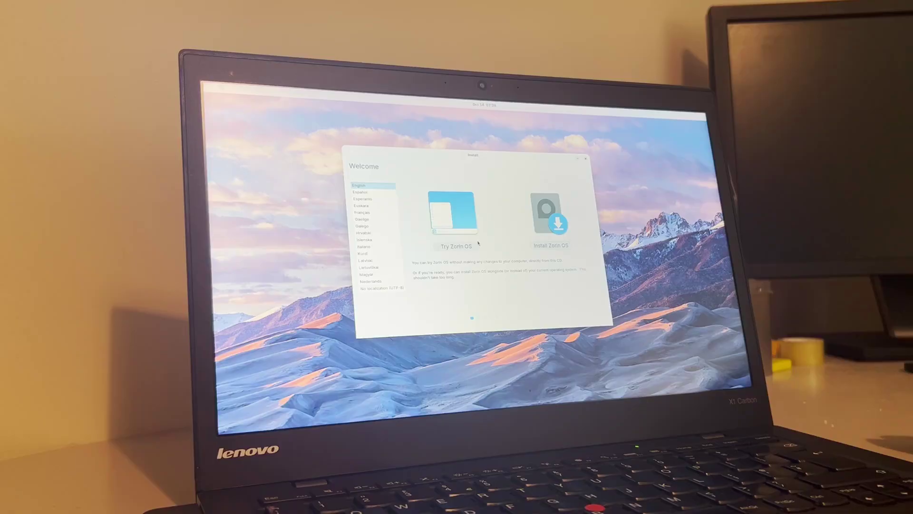
mouse_move(546, 218)
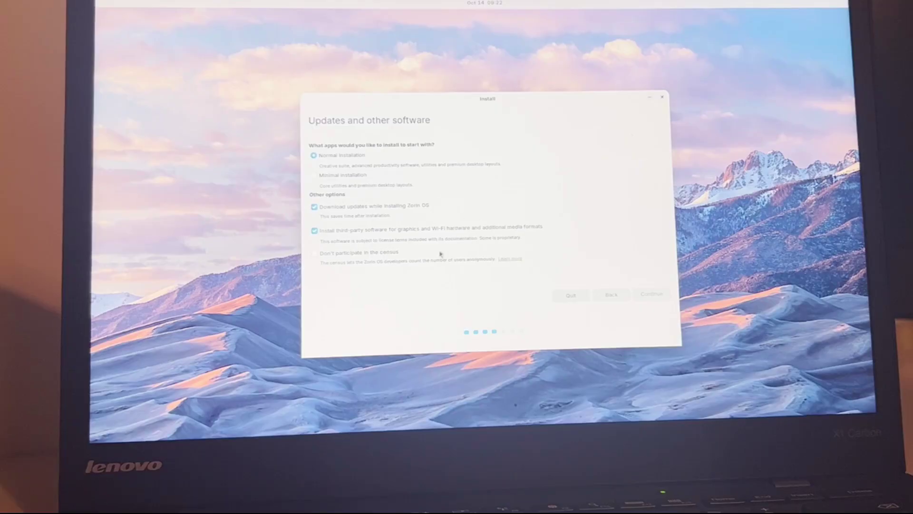
mouse_move(345, 290)
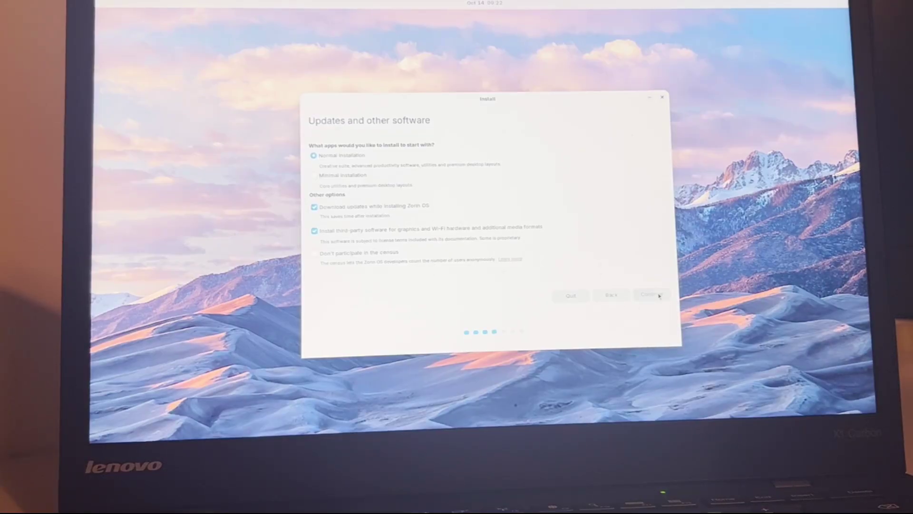
Accept the update and third-party software choices.
left_click(650, 295)
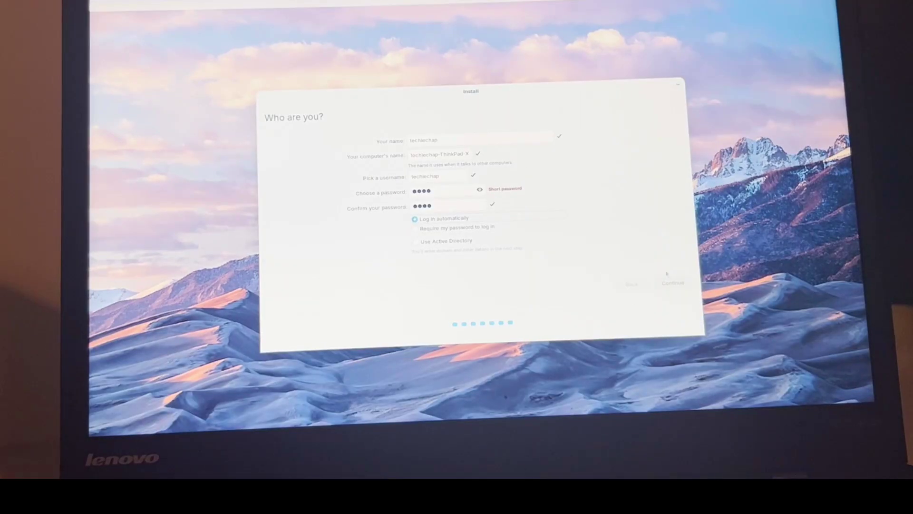
Confirm the Who are you? account details and begin installing Zorin OS 18.
left_click(670, 283)
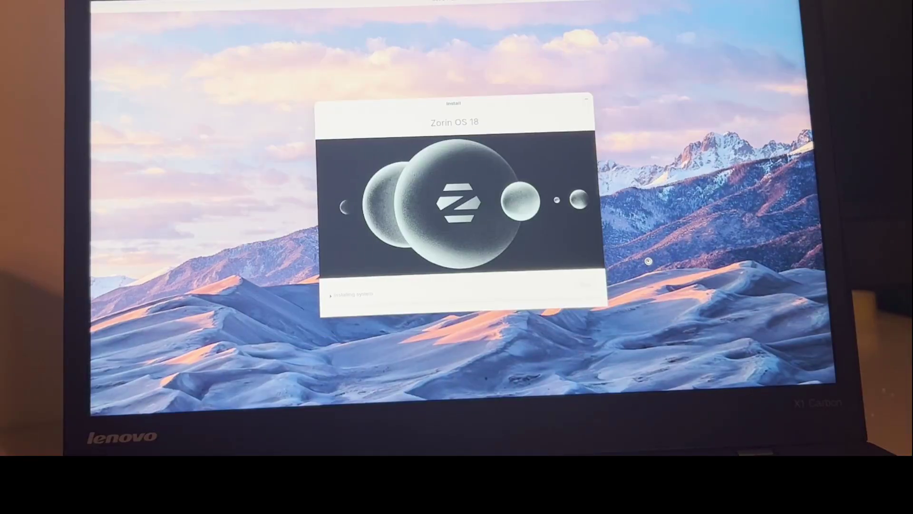